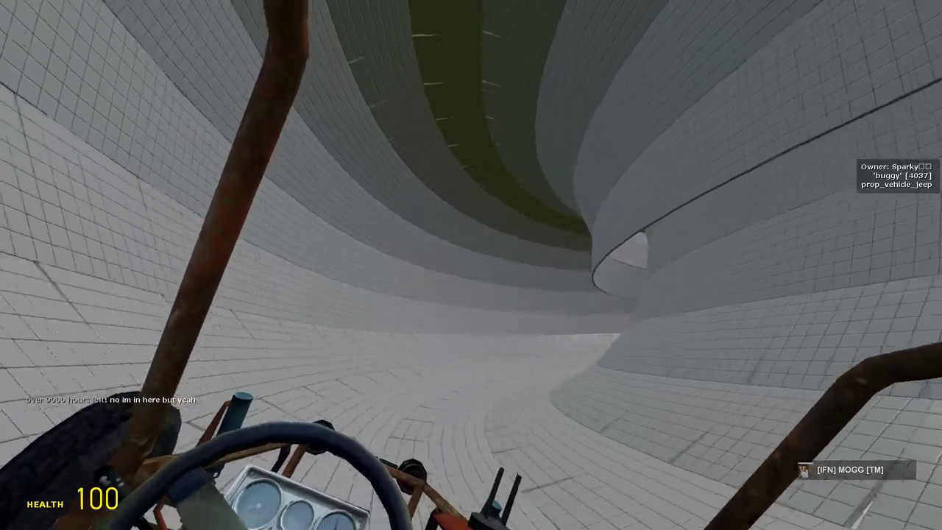
mouse_move(471, 265)
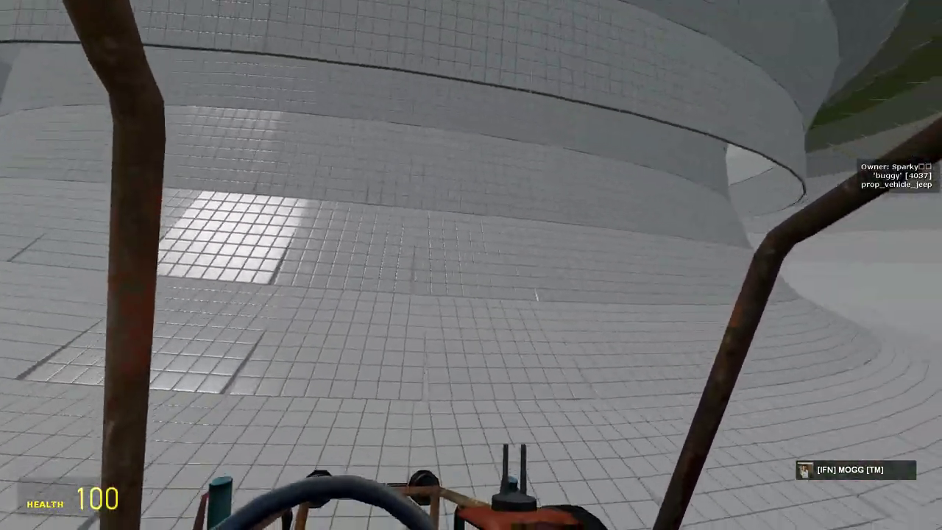
mouse_move(471, 265)
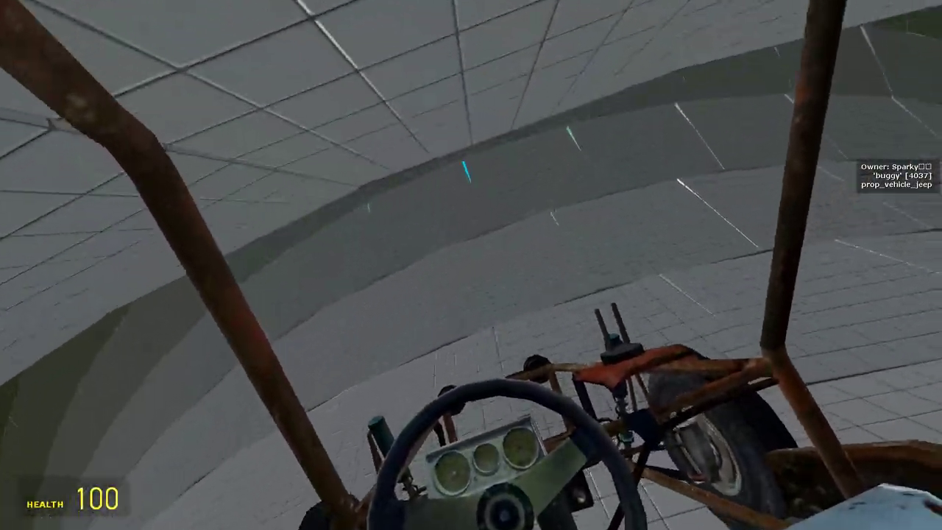